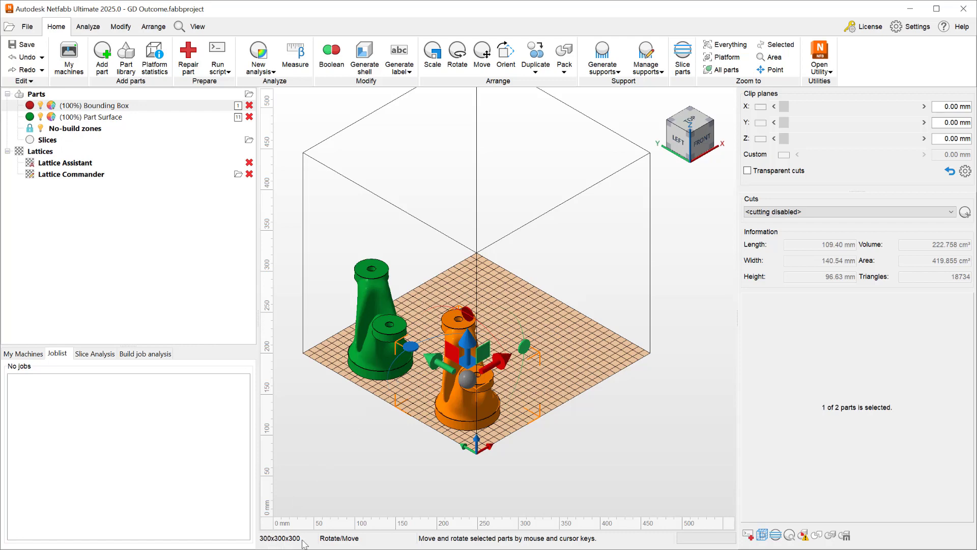
pyautogui.moveTo(617, 268)
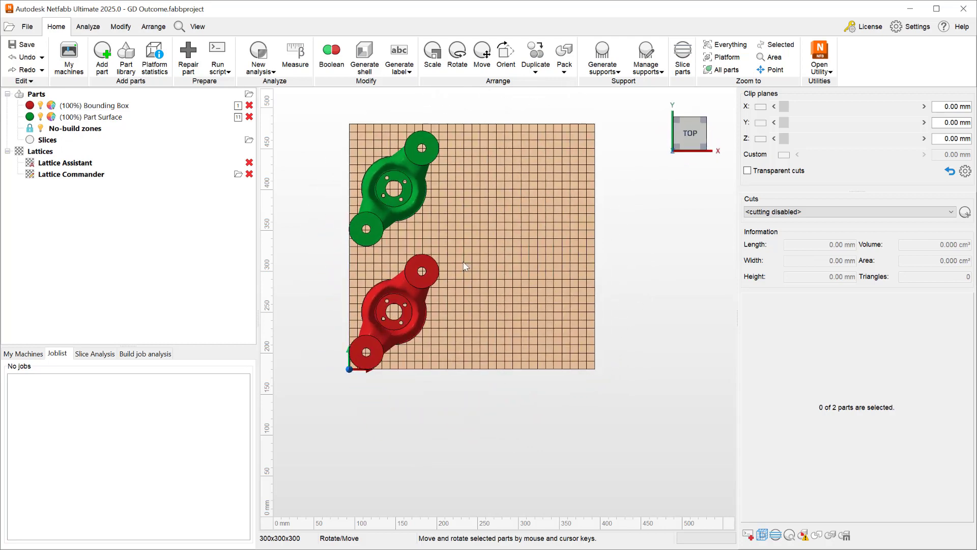
# Select the lower part on the platform for duplication.
pyautogui.click(389, 315)
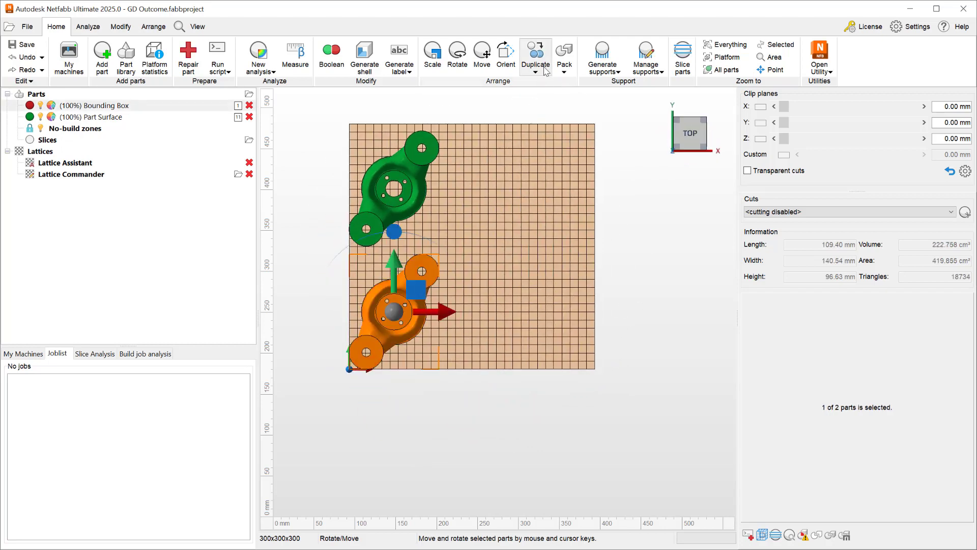
# Duplicate by total count: bounding-box spacing, copies along positive X, gap 5 mm.
pyautogui.click(535, 72)
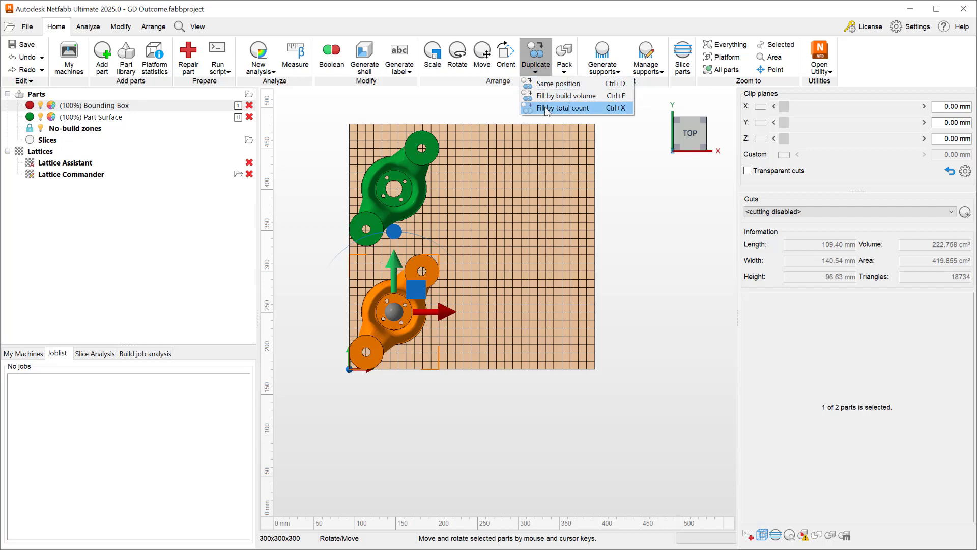
pyautogui.click(561, 108)
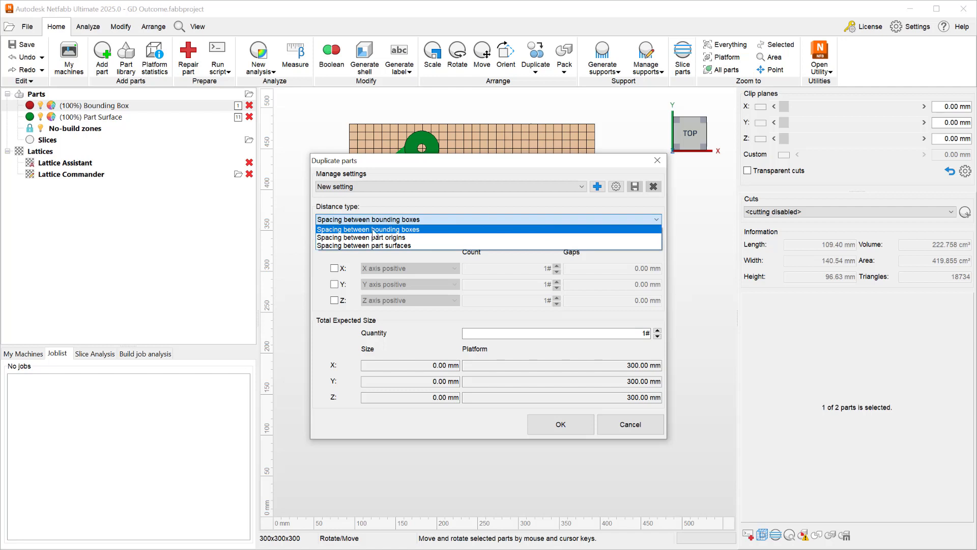
pyautogui.click(367, 229)
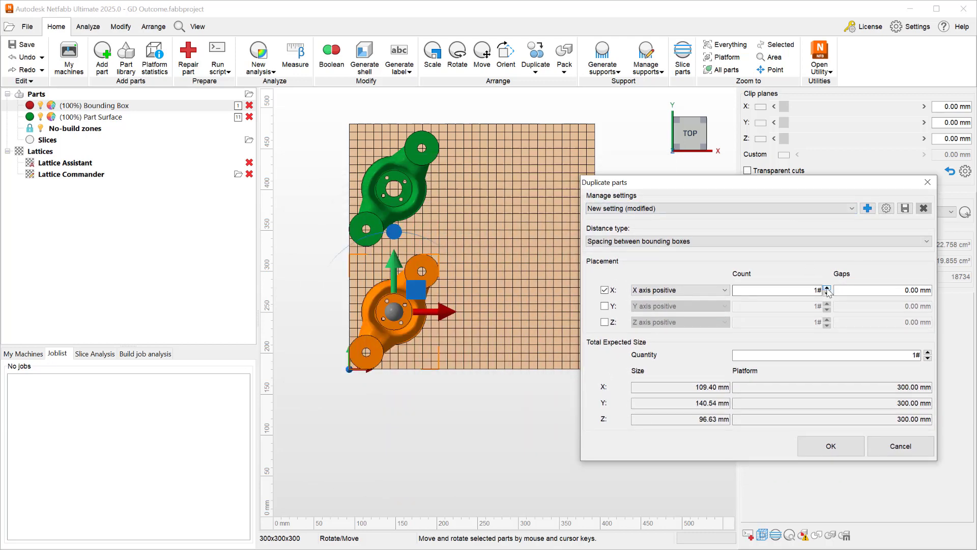
pyautogui.click(827, 287)
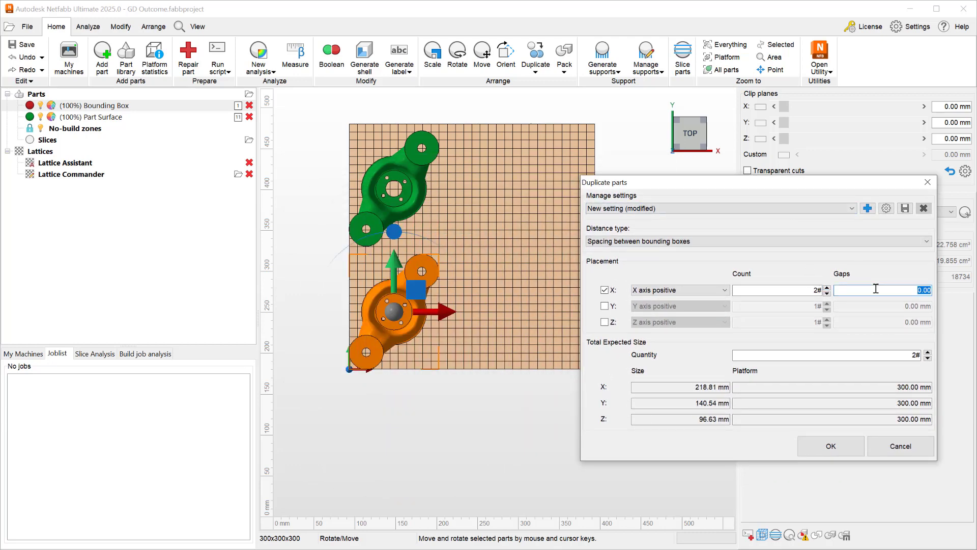
pyautogui.write('5')
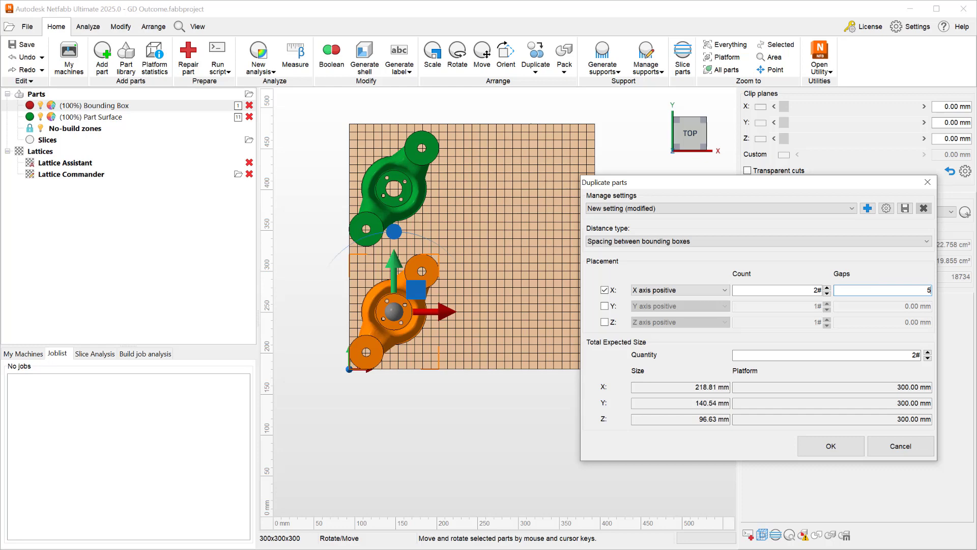
pyautogui.moveTo(634, 382)
pyautogui.write('3')
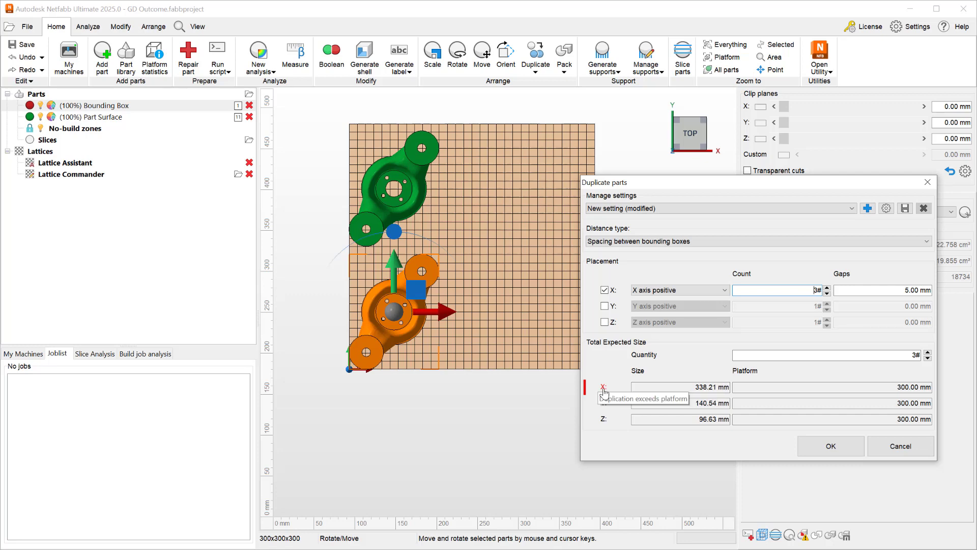
pyautogui.moveTo(787, 448)
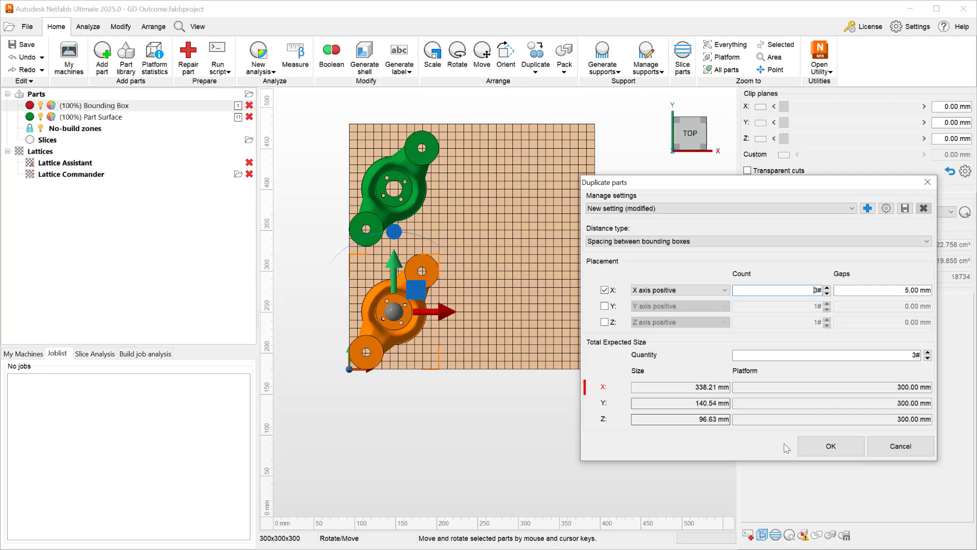
# Create the copies of the lower part along X and select the upper green part.
pyautogui.click(829, 445)
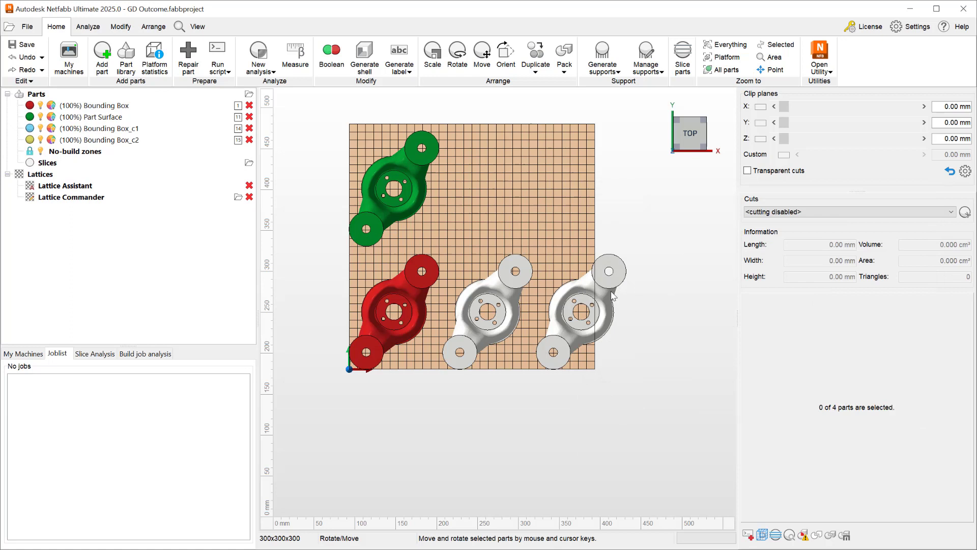
pyautogui.moveTo(702, 330)
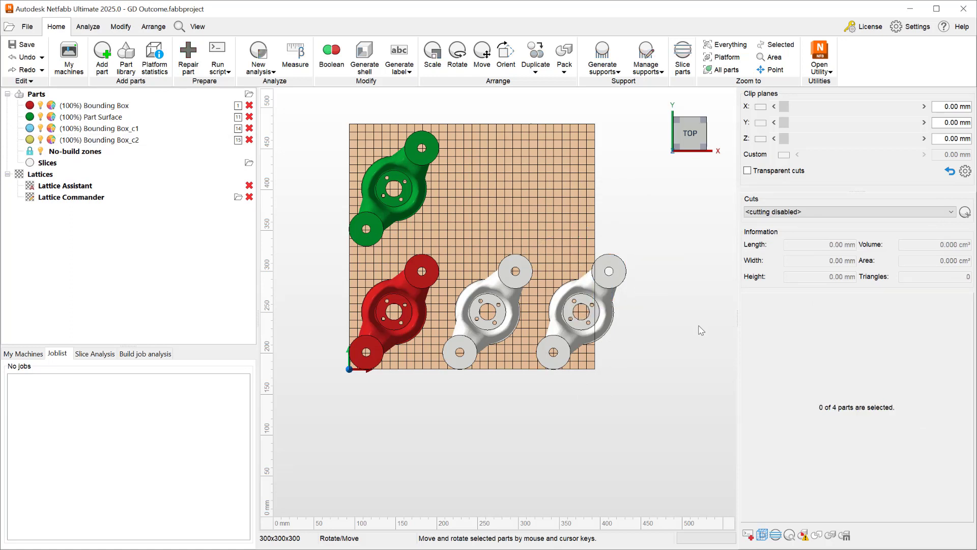
pyautogui.moveTo(512, 183)
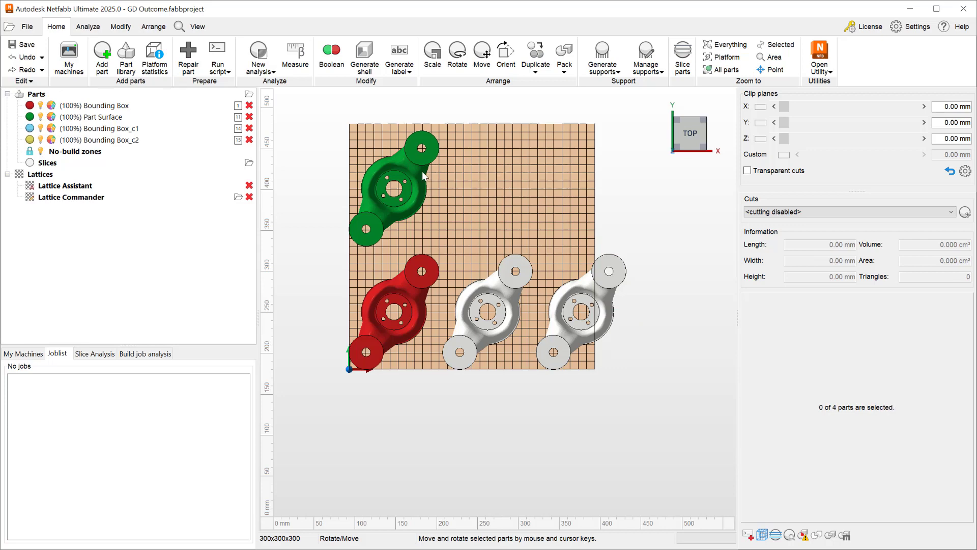
pyautogui.click(390, 188)
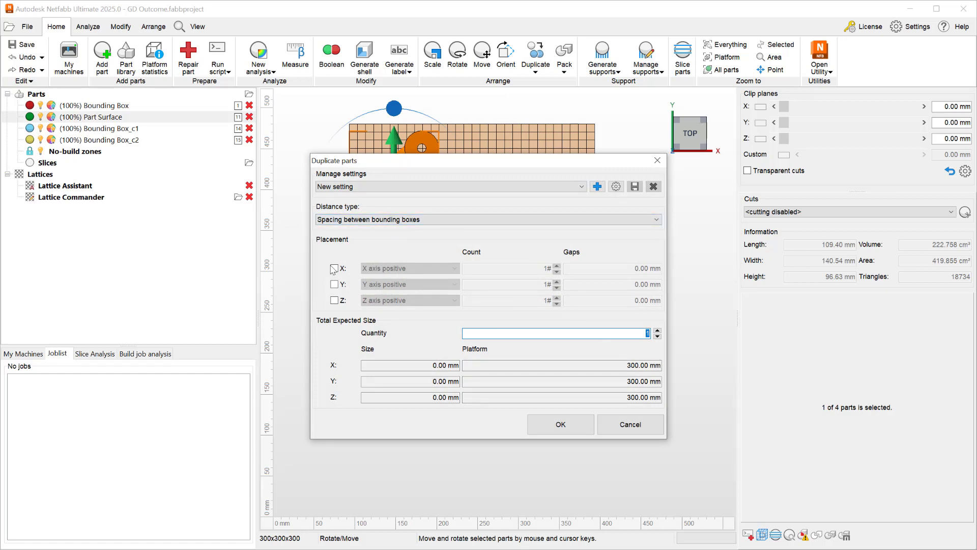
# Duplicate the upper part along X: count 3, 5 mm gap measured between part surfaces.
pyautogui.click(331, 268)
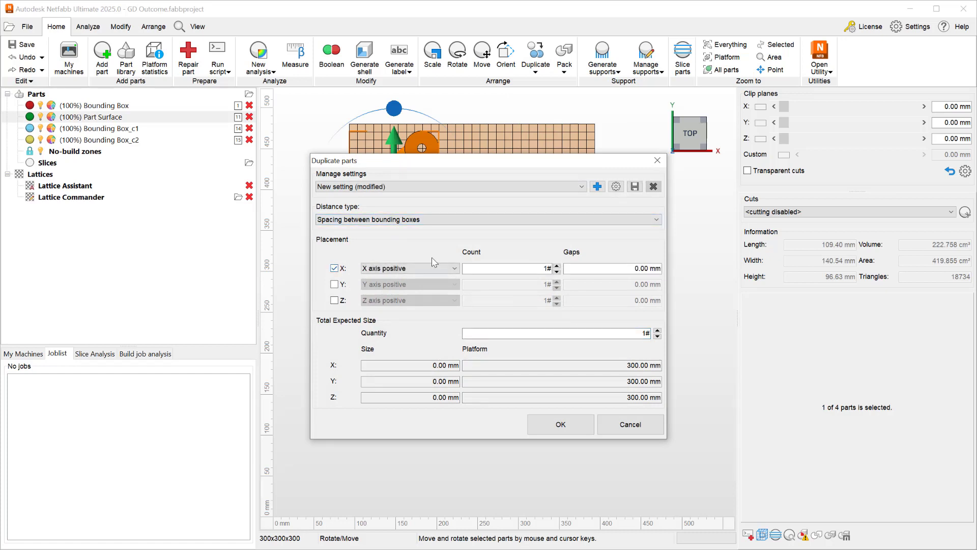
pyautogui.write('5')
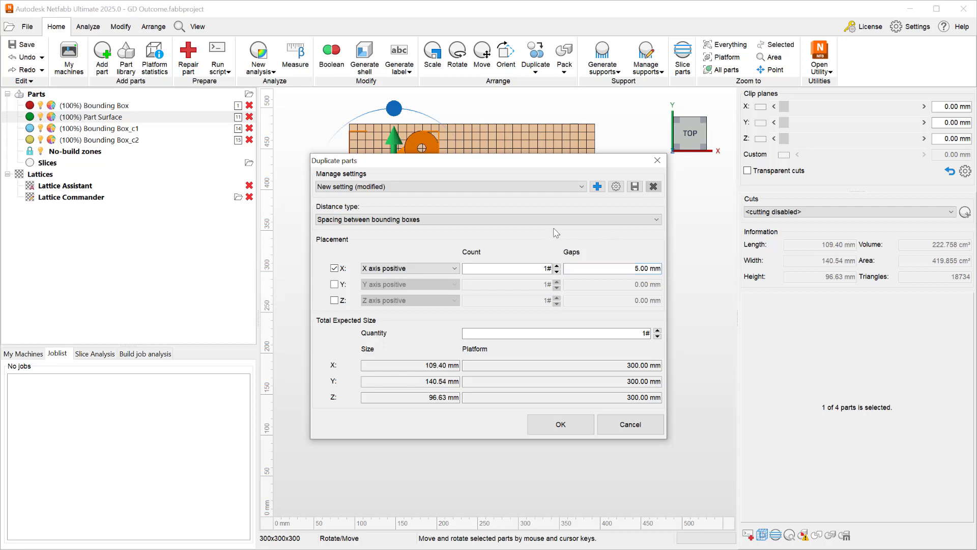
pyautogui.click(487, 219)
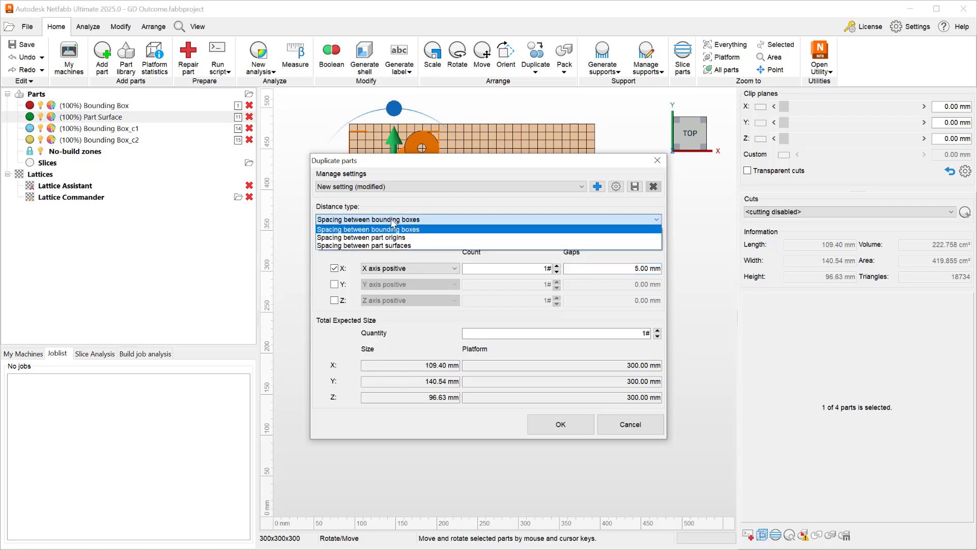
pyautogui.click(366, 245)
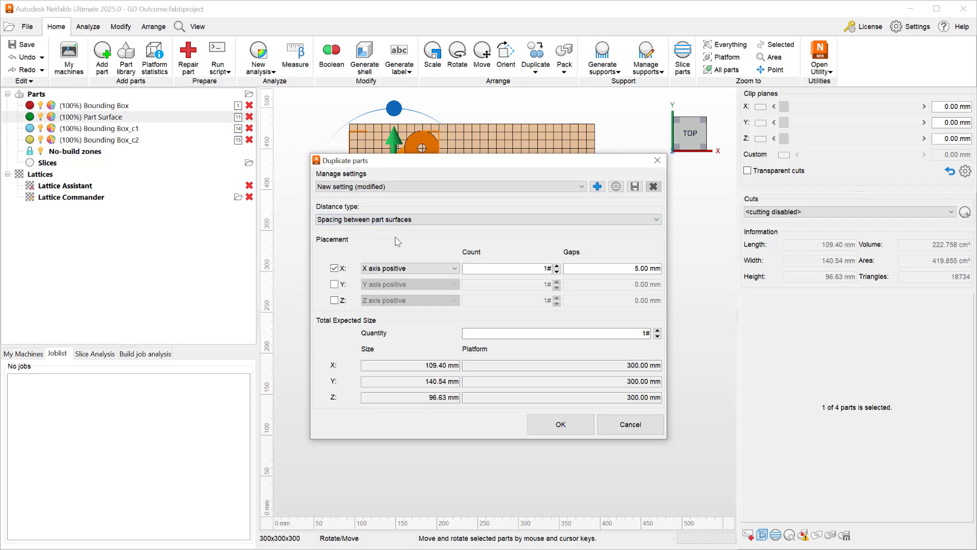
pyautogui.click(505, 268)
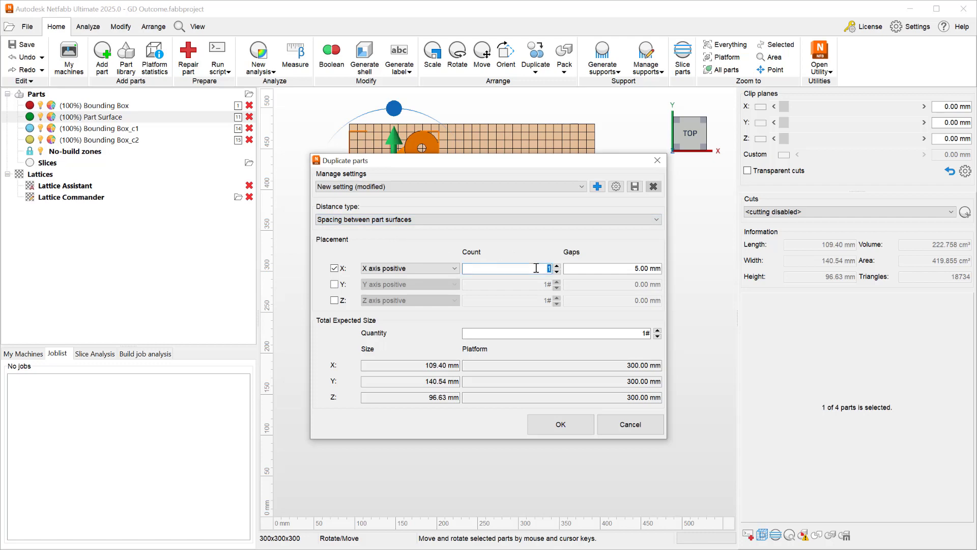
pyautogui.write('2')
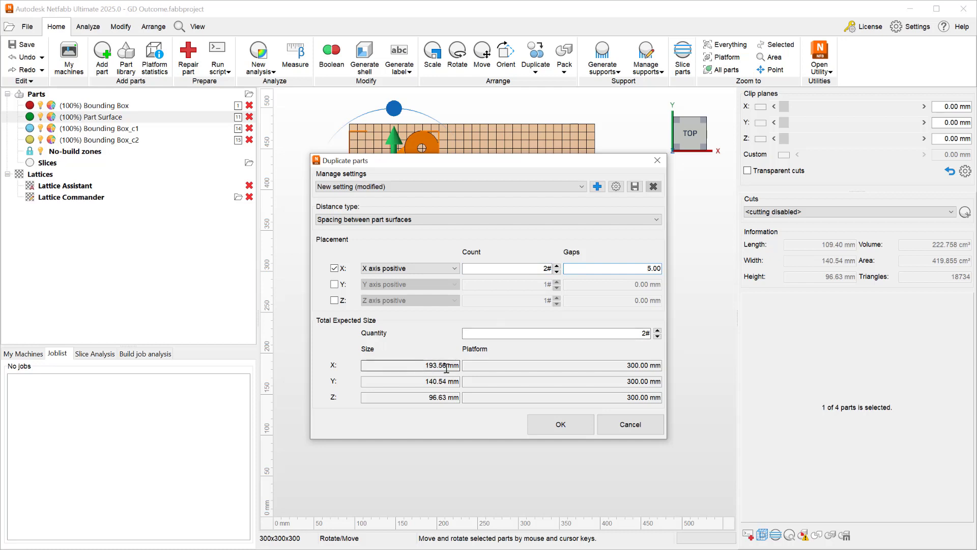
pyautogui.click(556, 266)
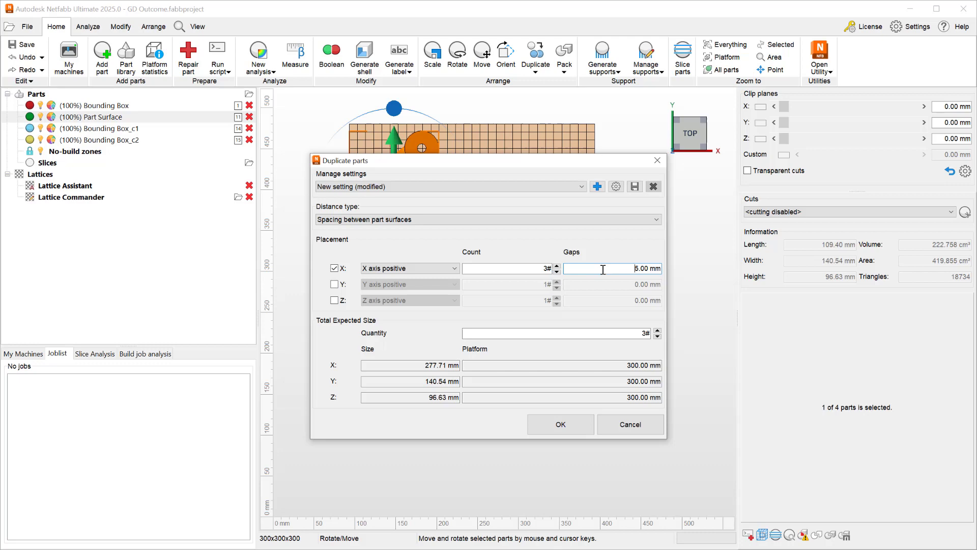
pyautogui.click(410, 365)
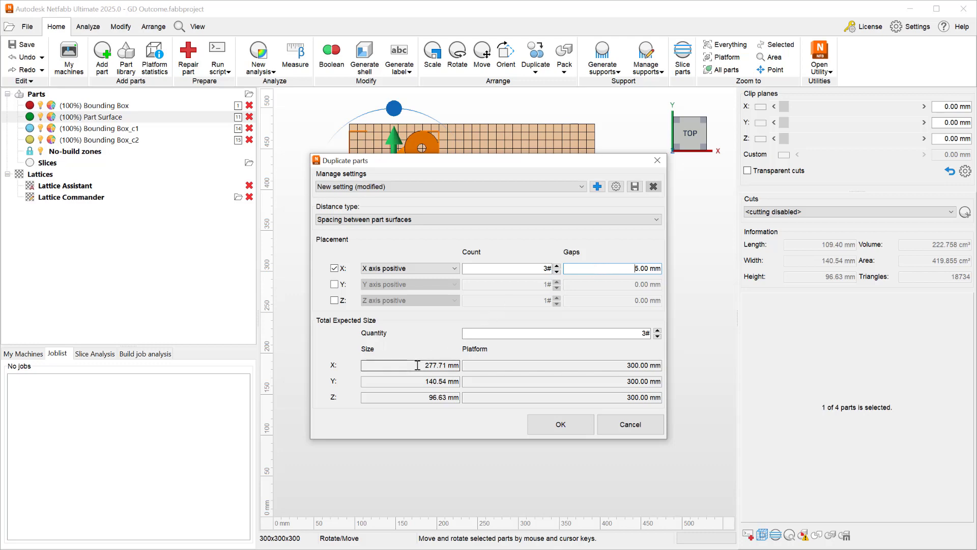
pyautogui.click(559, 423)
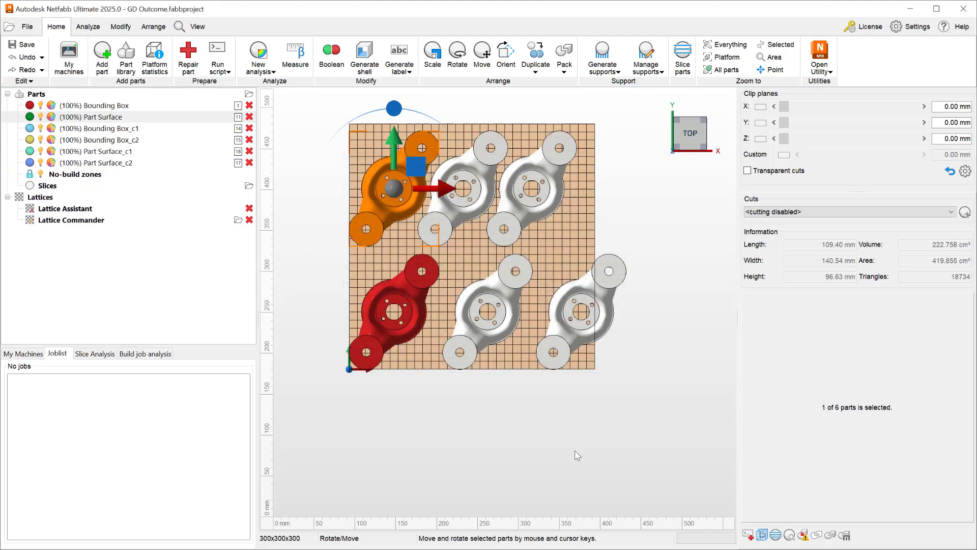
pyautogui.click(576, 455)
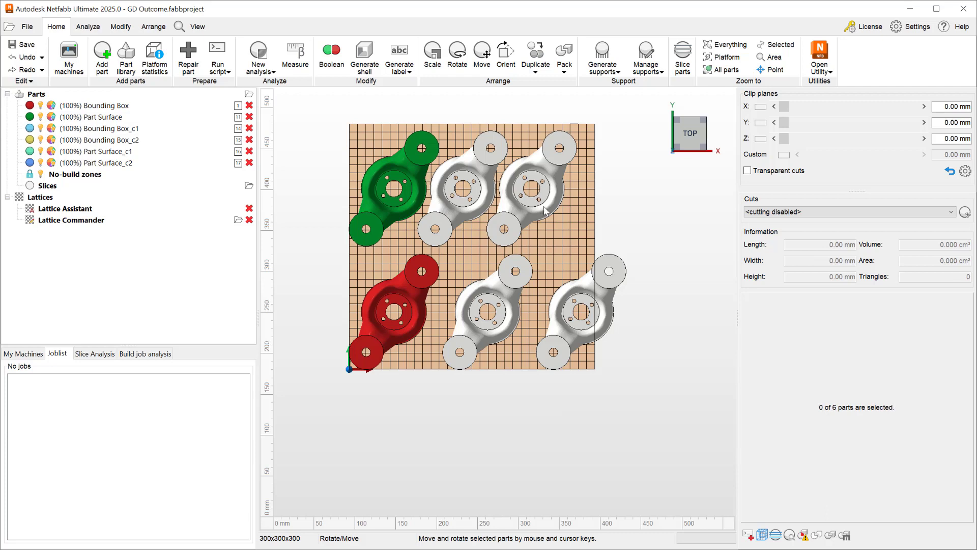
pyautogui.moveTo(659, 226)
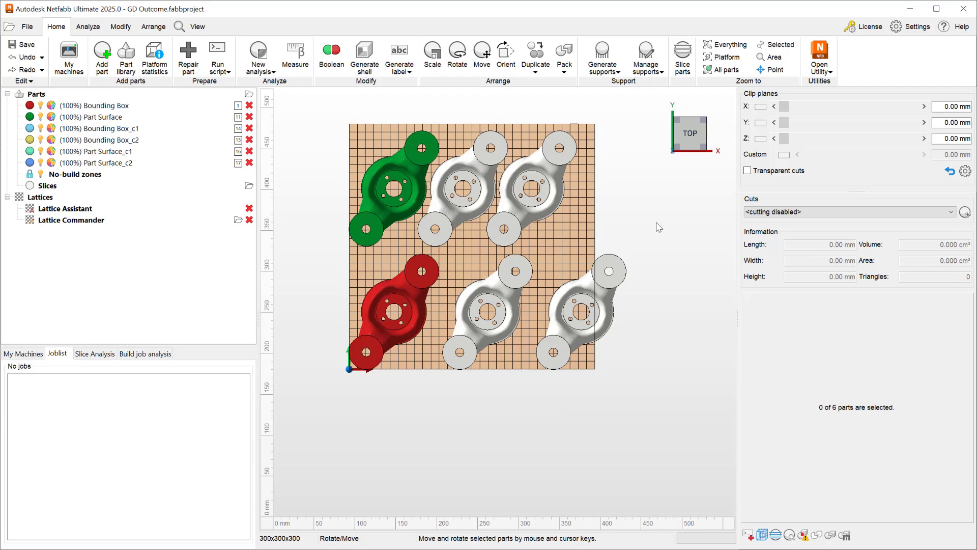
pyautogui.moveTo(602, 217)
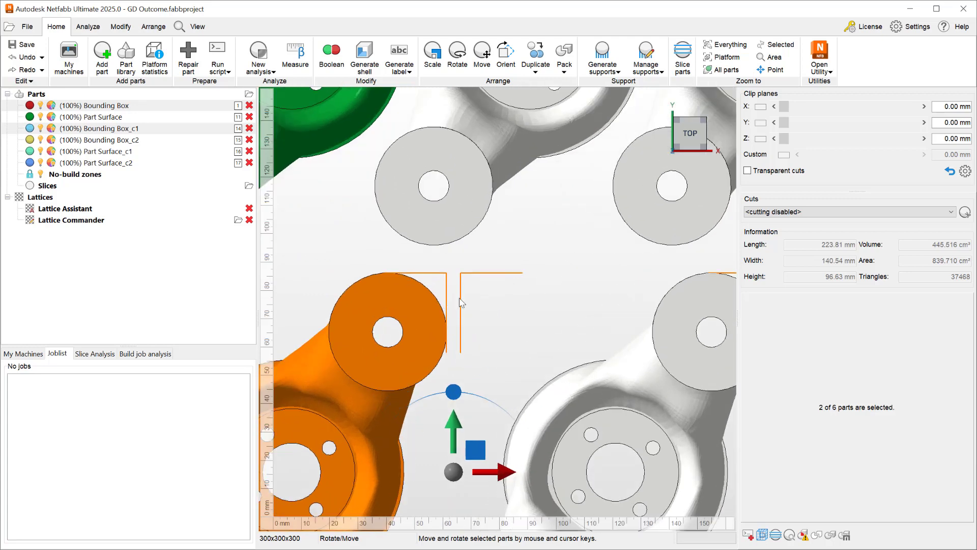
pyautogui.moveTo(455, 281)
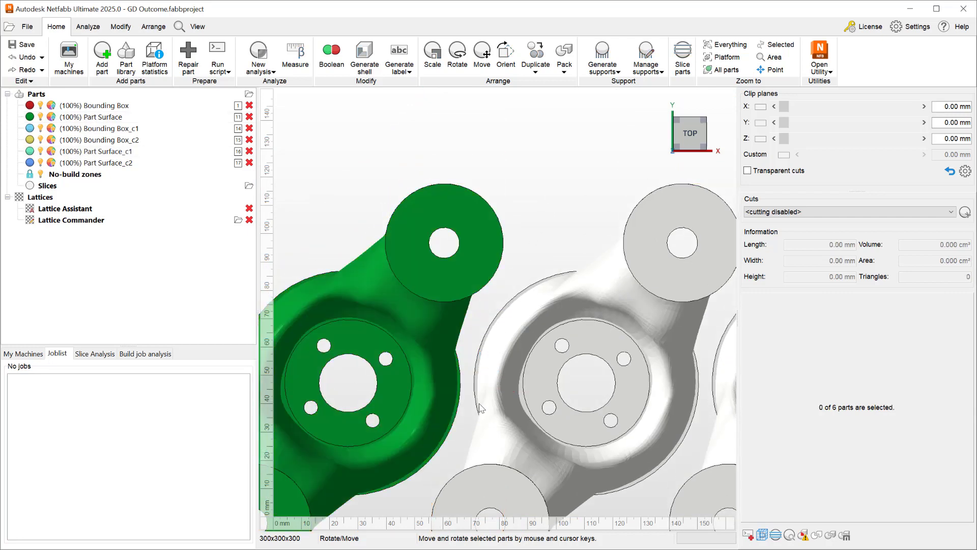
pyautogui.moveTo(469, 392)
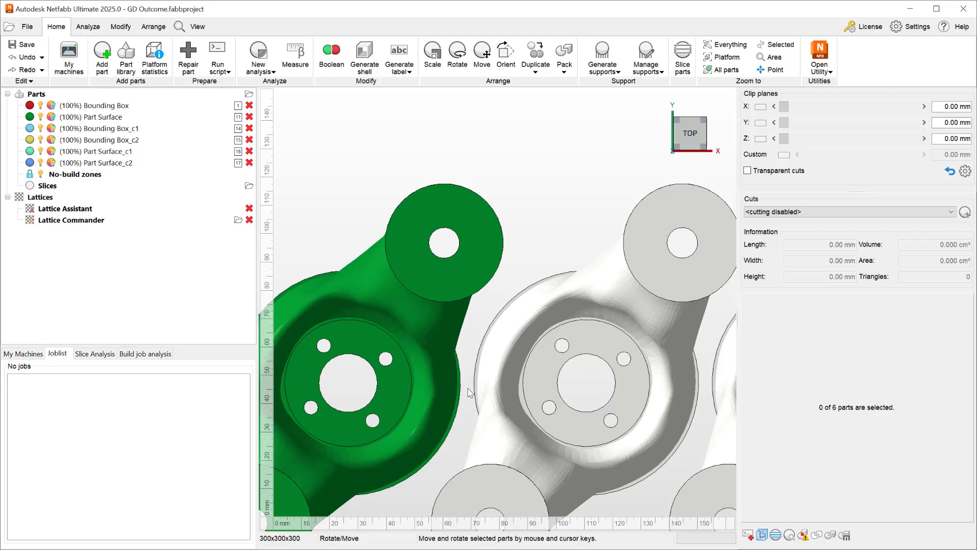
pyautogui.scroll(-3)
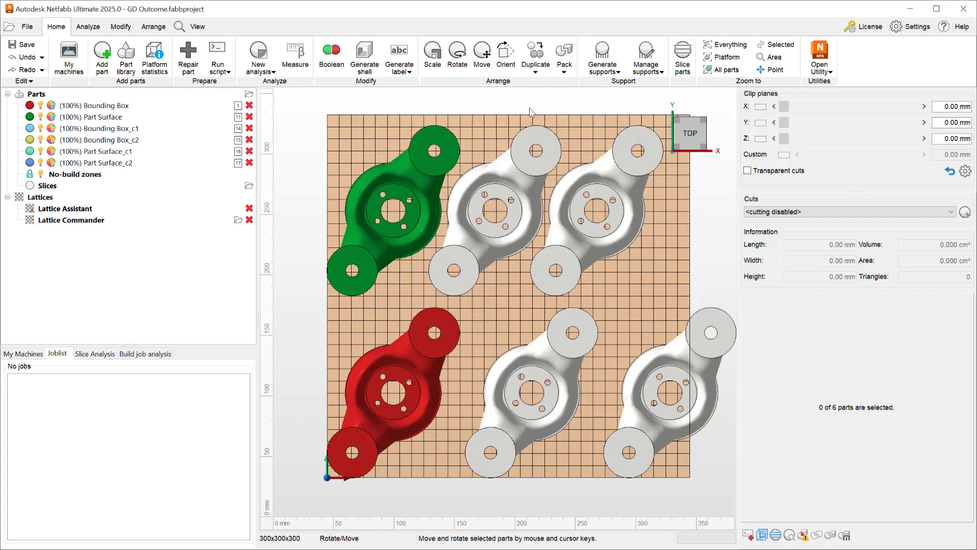
# Reopen the Duplicate parts settings for the upper-right copy.
pyautogui.click(534, 58)
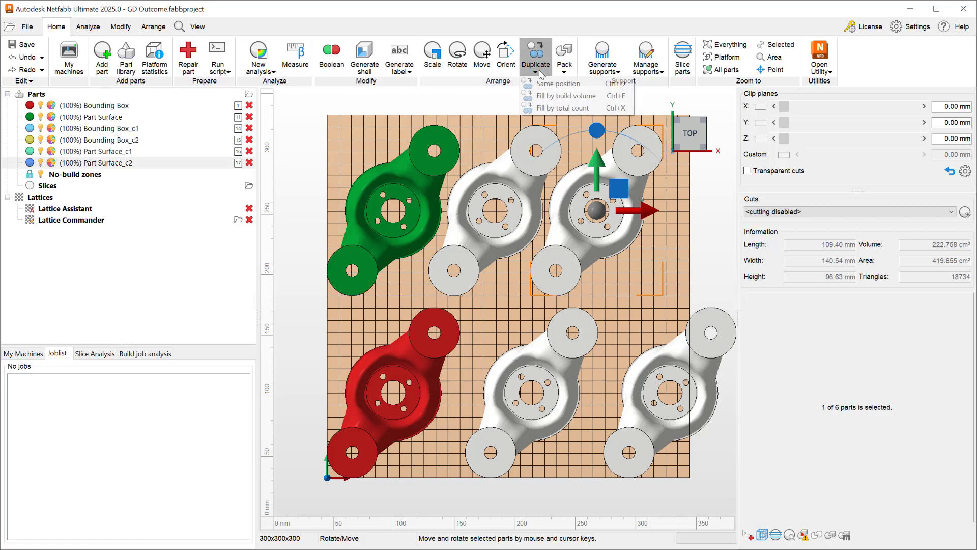
pyautogui.moveTo(558, 83)
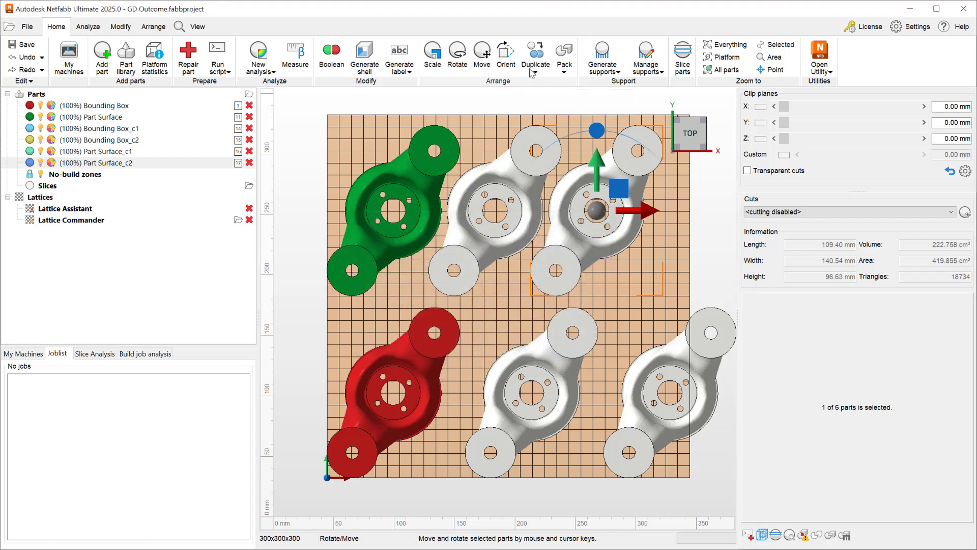
pyautogui.click(534, 55)
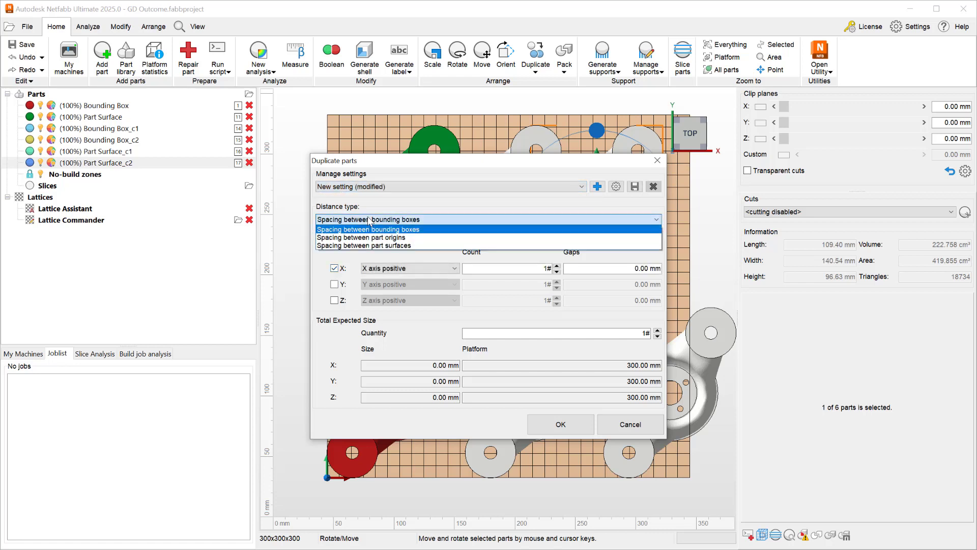
# Save a preset '5 by Surface' with 5 mm spacing between part surfaces.
pyautogui.click(366, 245)
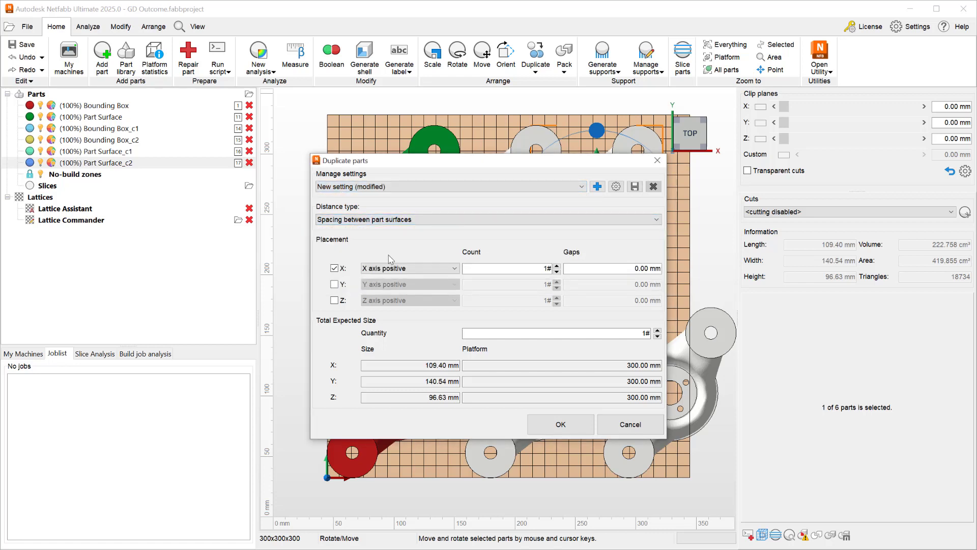
pyautogui.click(611, 267)
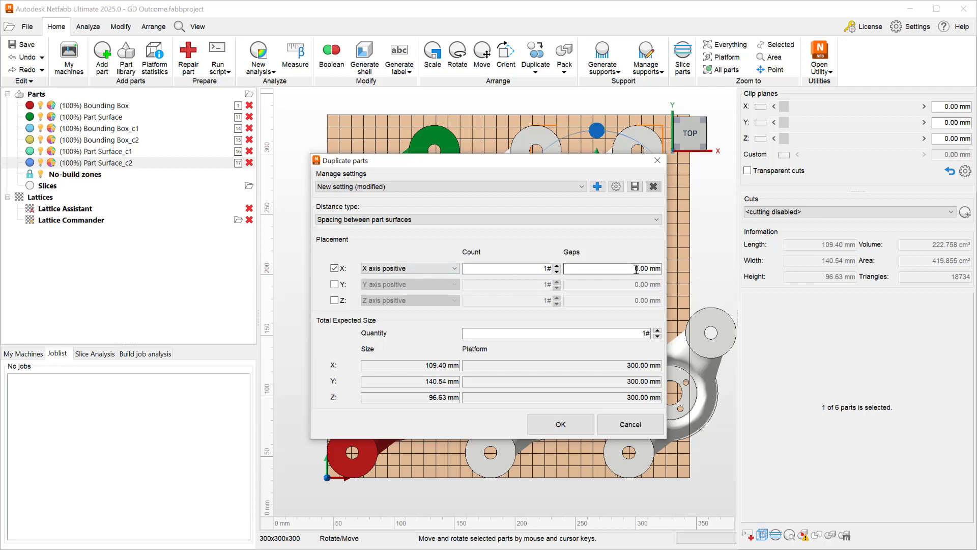
pyautogui.write('5')
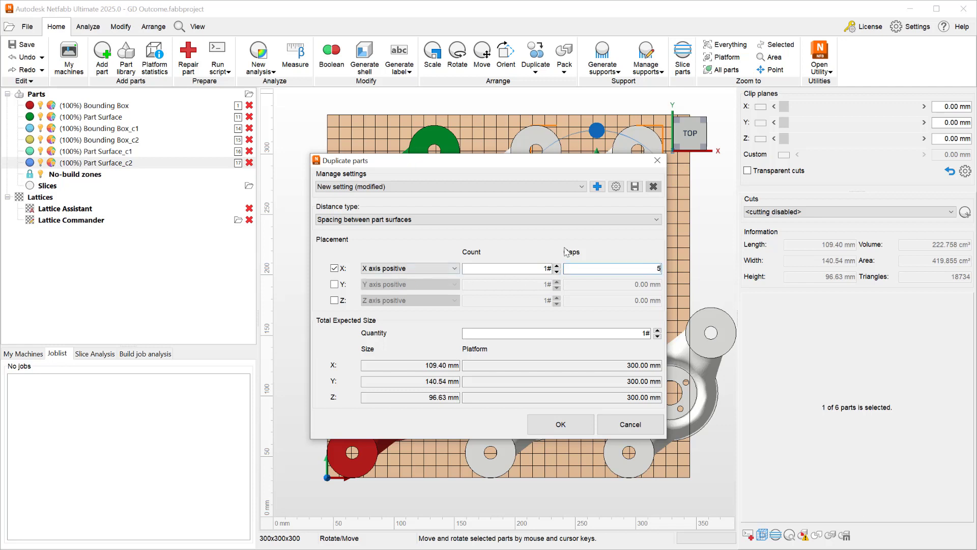
pyautogui.click(597, 187)
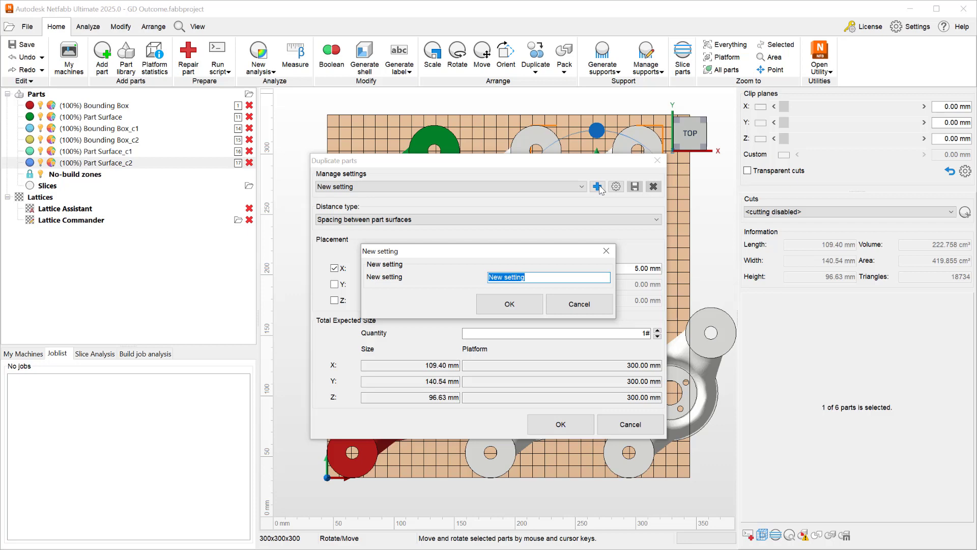
pyautogui.write('5 by Surface')
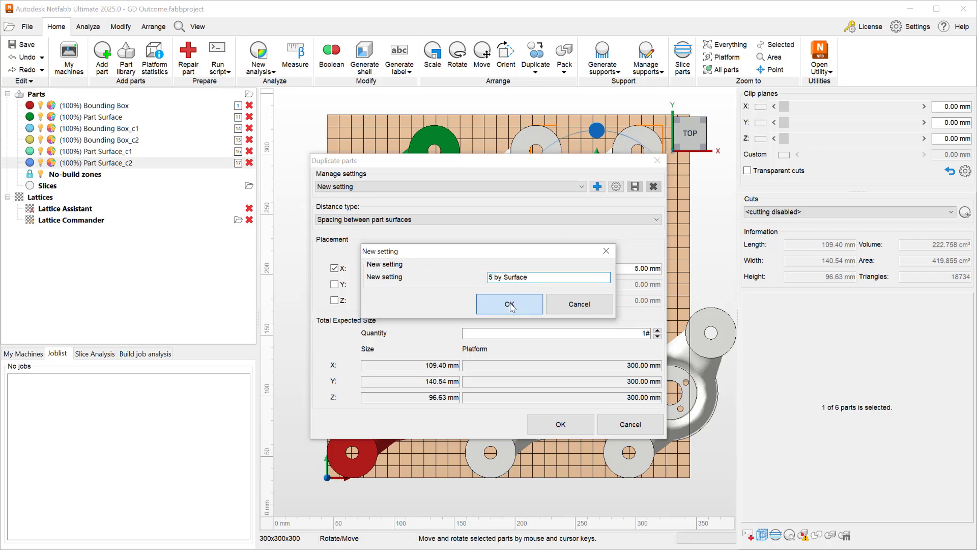
pyautogui.click(509, 304)
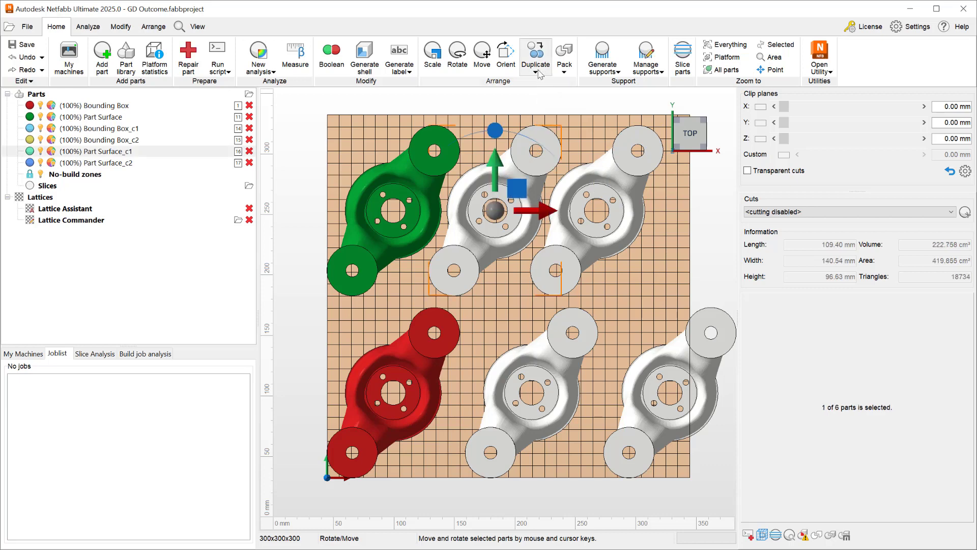
pyautogui.click(534, 52)
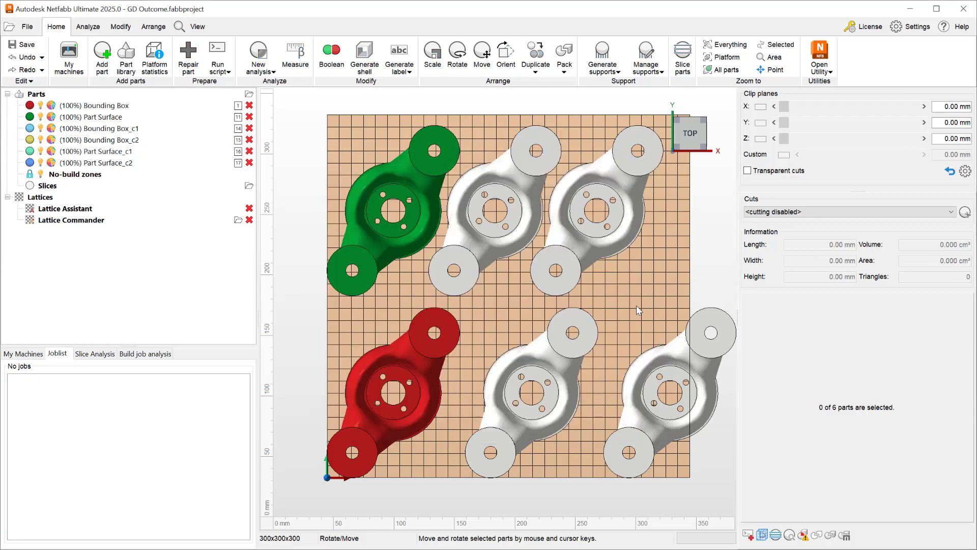
pyautogui.moveTo(641, 334)
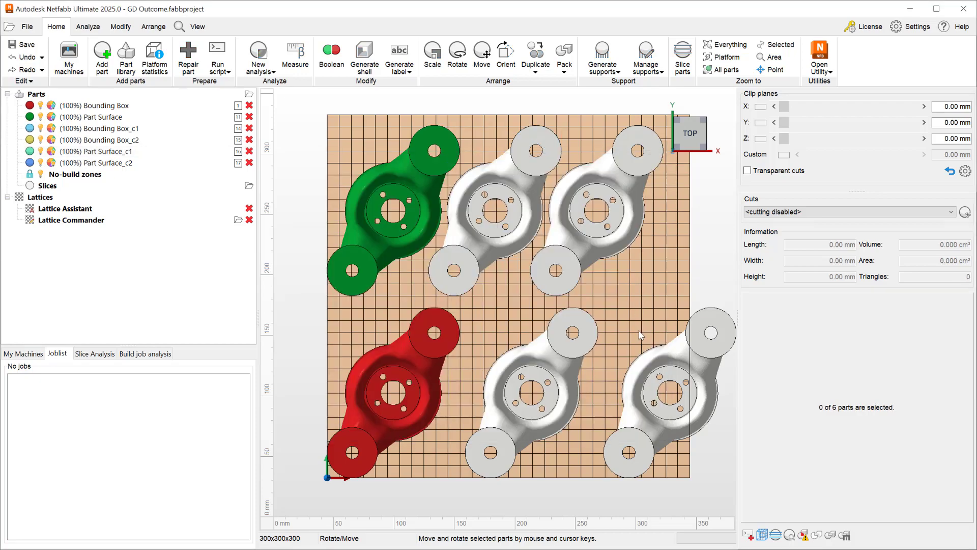
pyautogui.moveTo(511, 249); pyautogui.dragTo(645, 260)
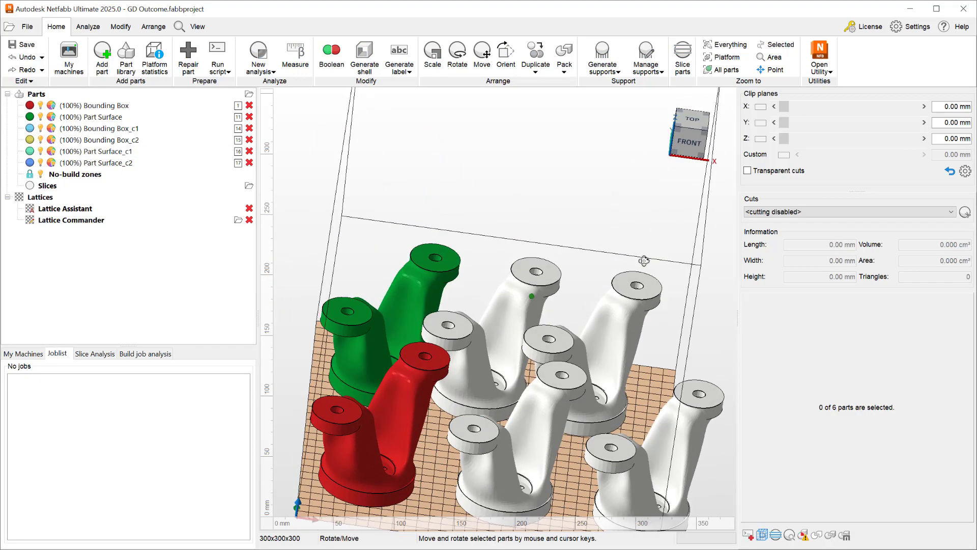